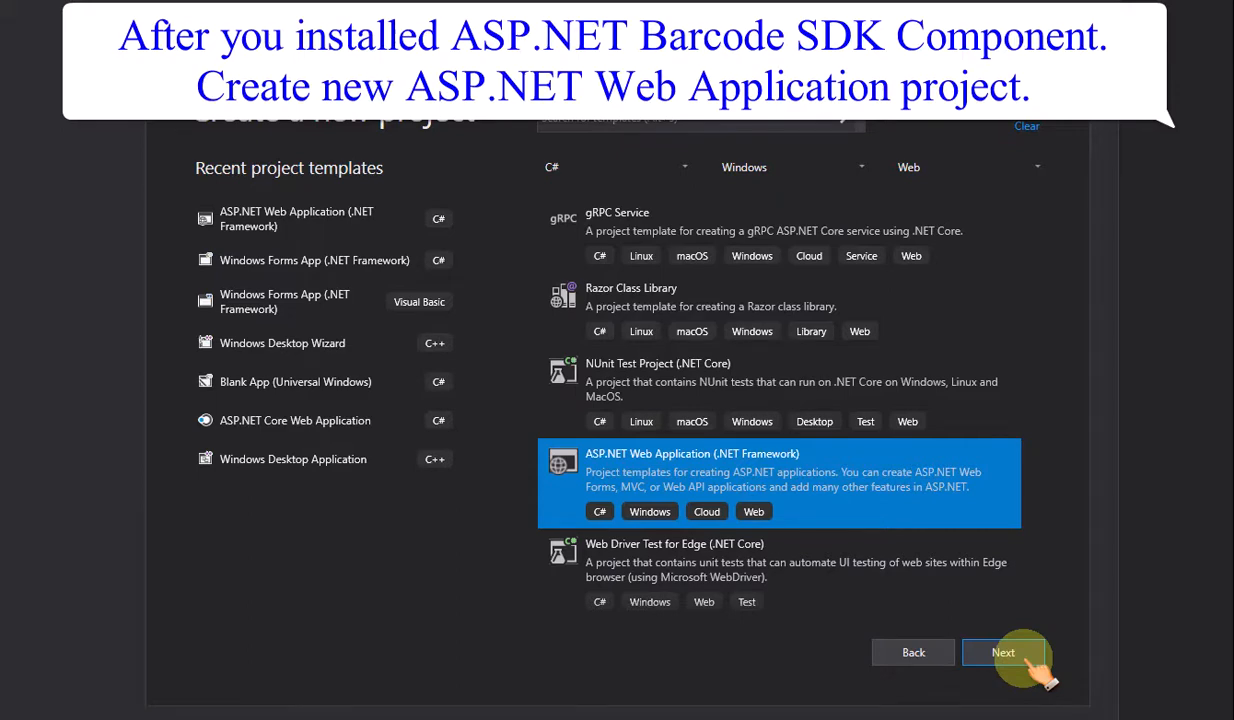
Create WebApplication2 from the Empty ASP.NET (.NET Framework) template with Web Forms ticked
click(1002, 652)
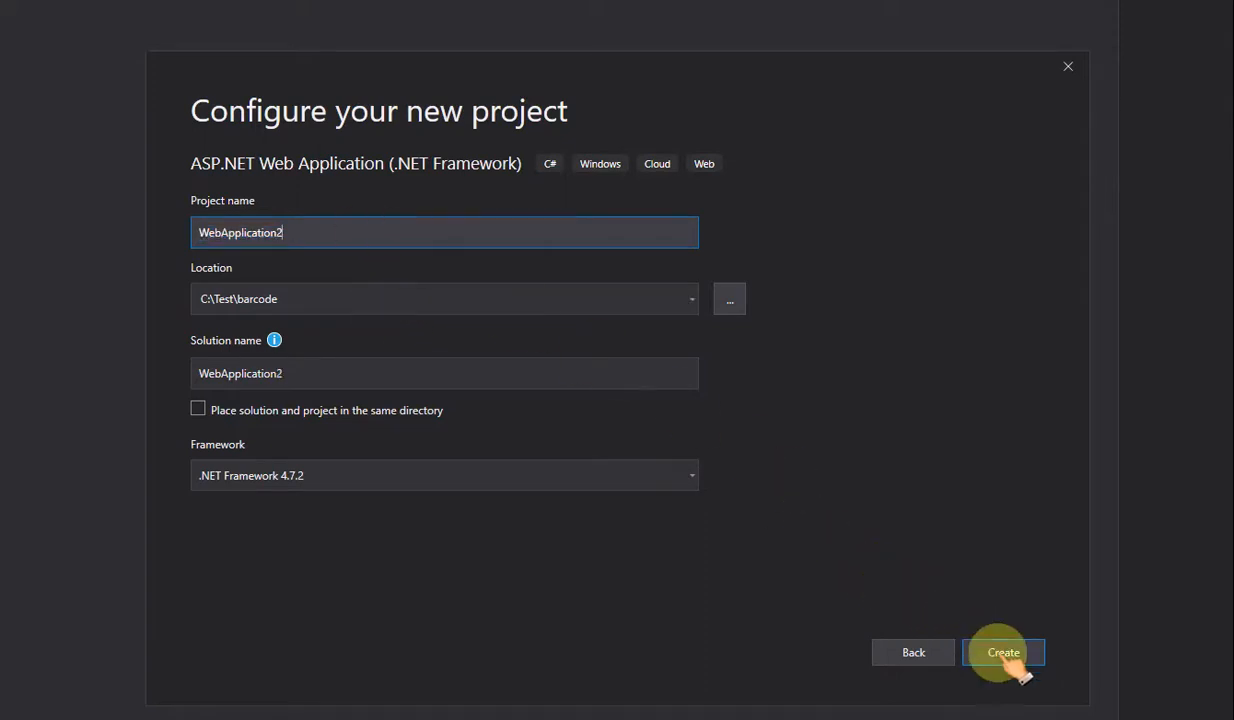
click(1003, 651)
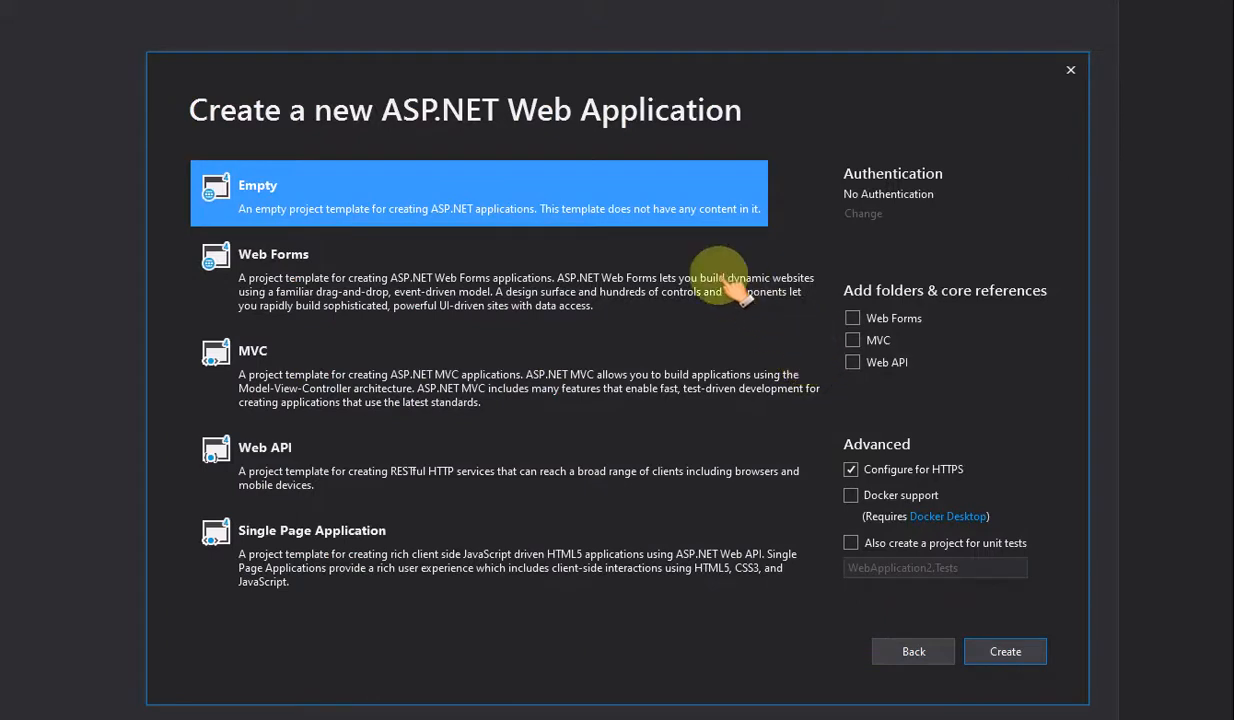
click(851, 318)
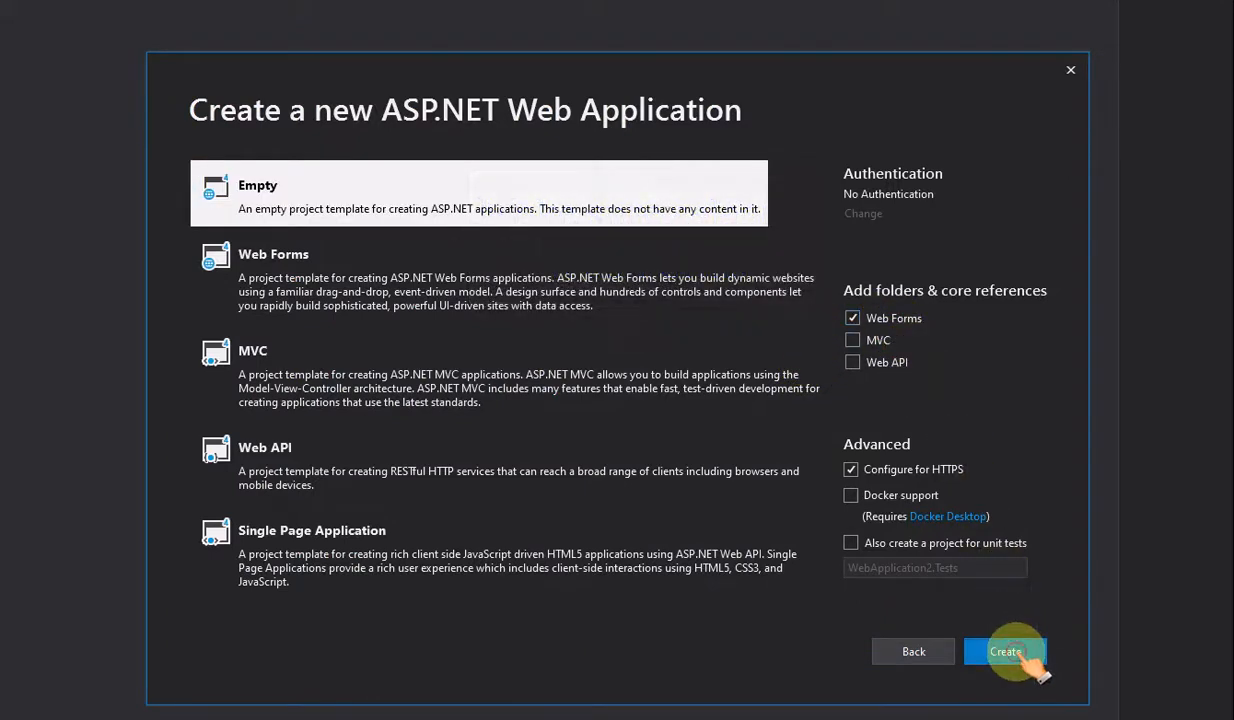
click(1005, 651)
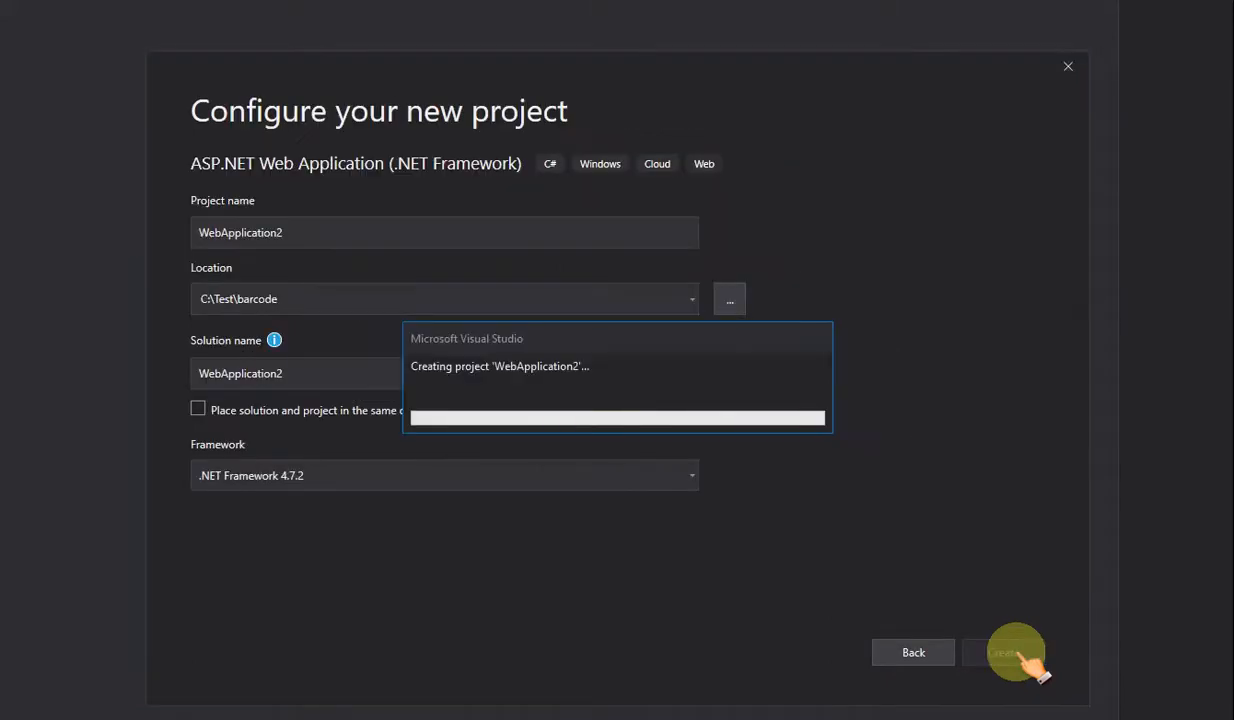
click(1010, 652)
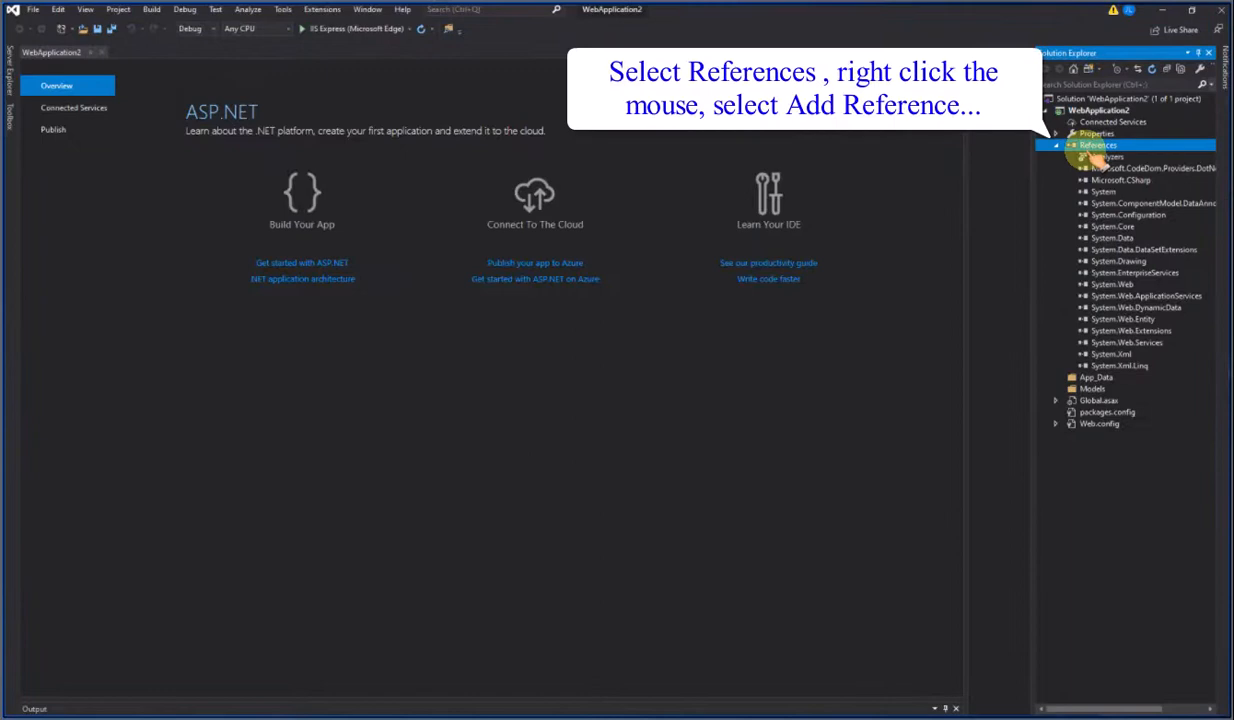
Reference BarcodeWrapper.dll and PDFWrapper.dll from the barcode SDK bin folder
right_click(1097, 145)
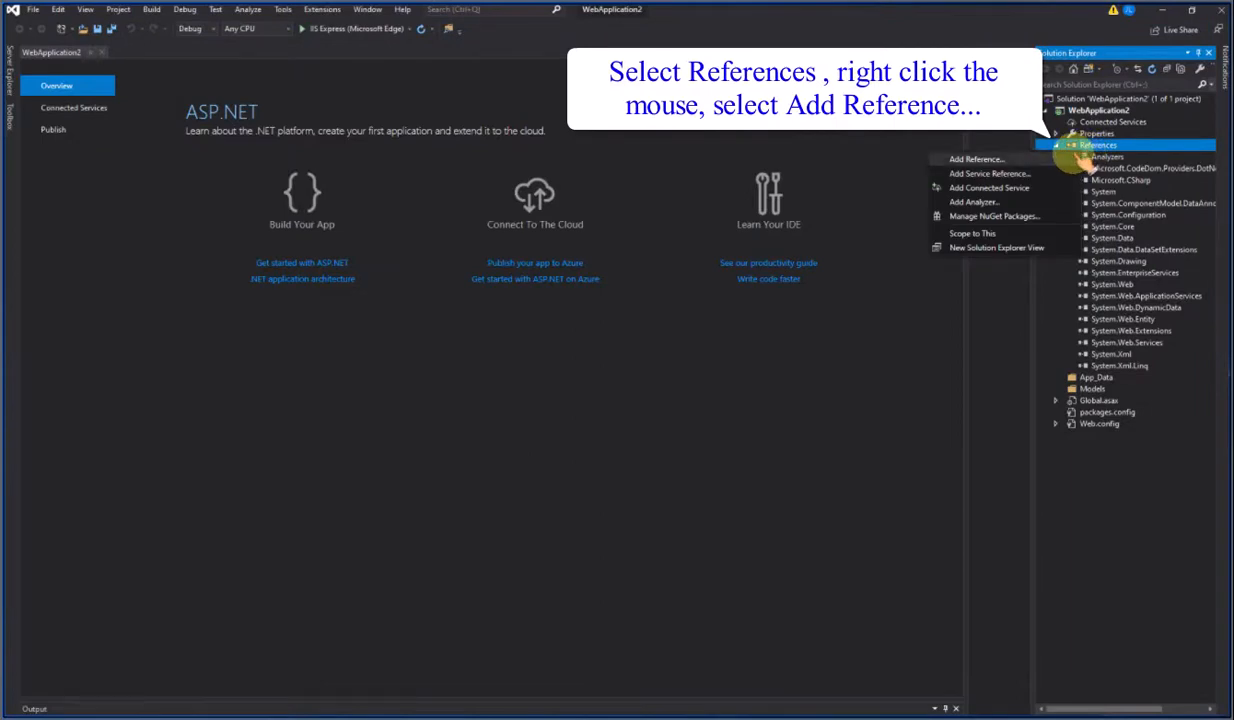
click(975, 159)
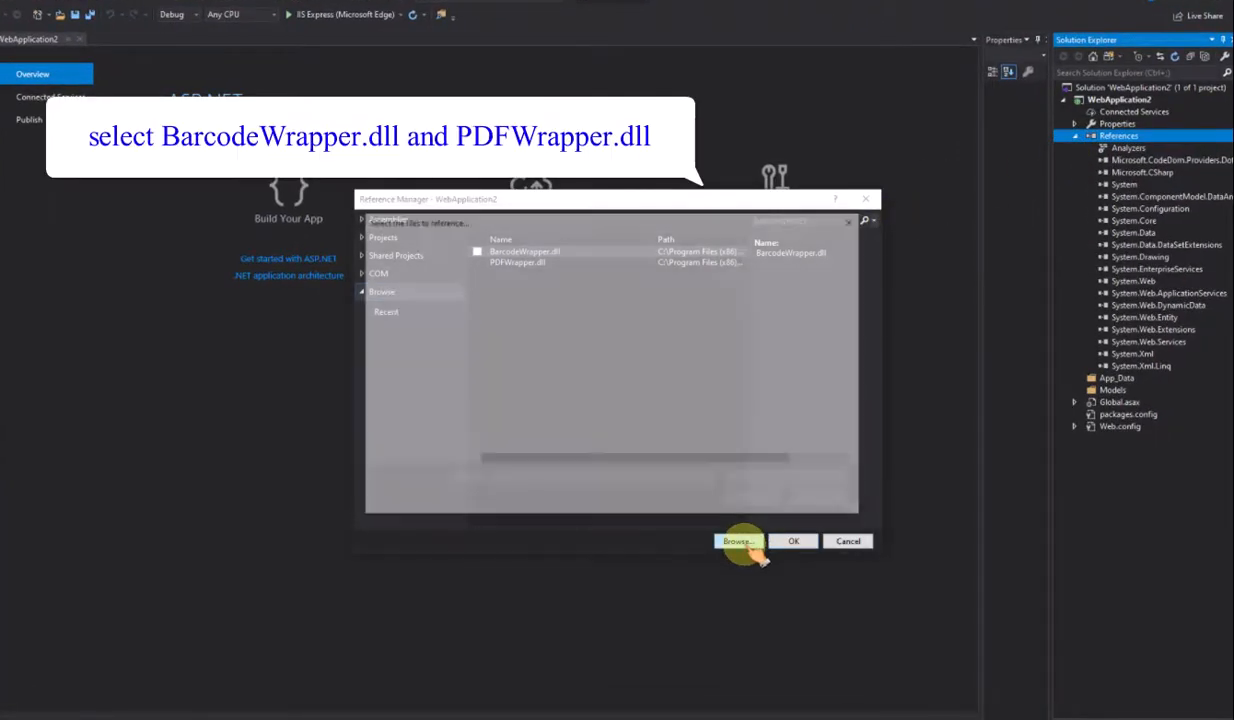
click(737, 541)
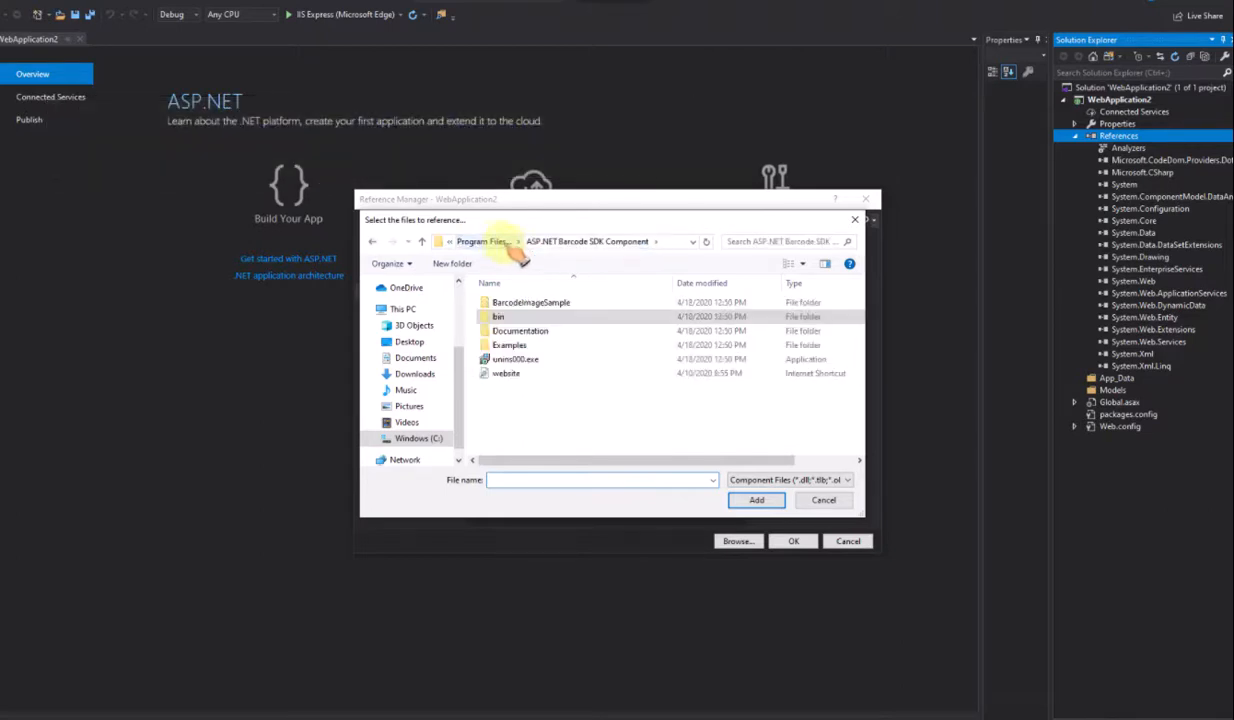
click(530, 302)
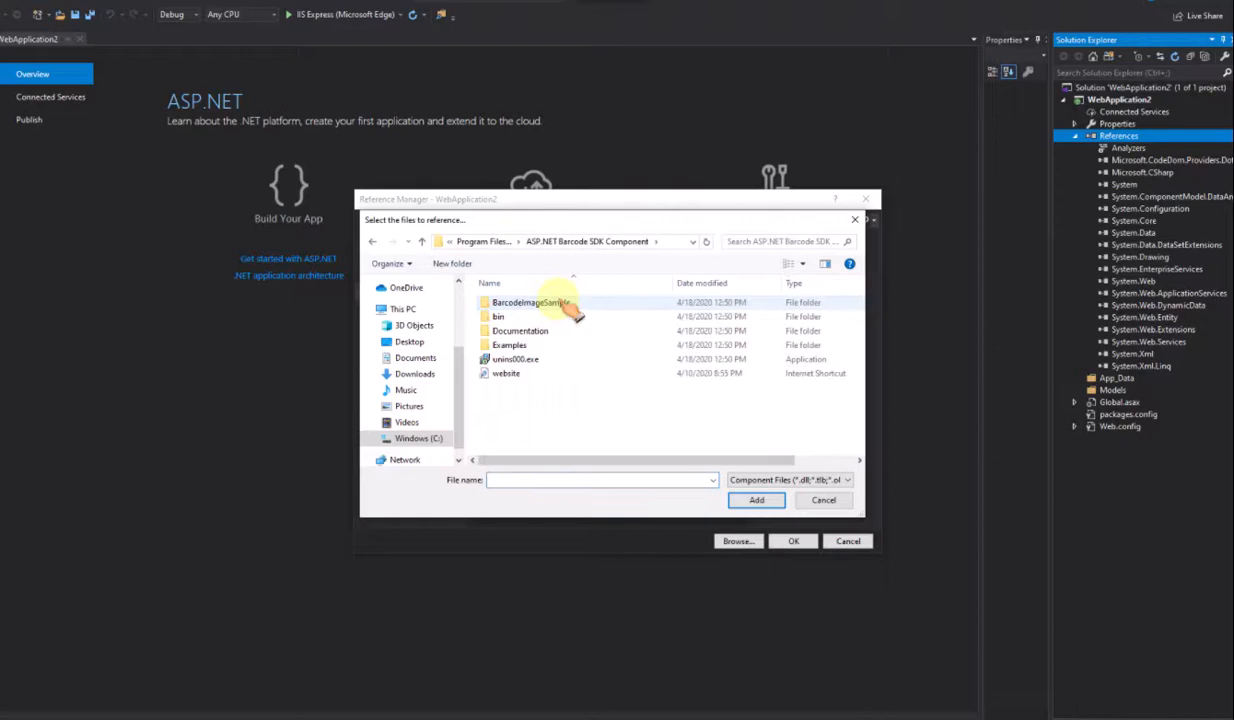
double_click(498, 316)
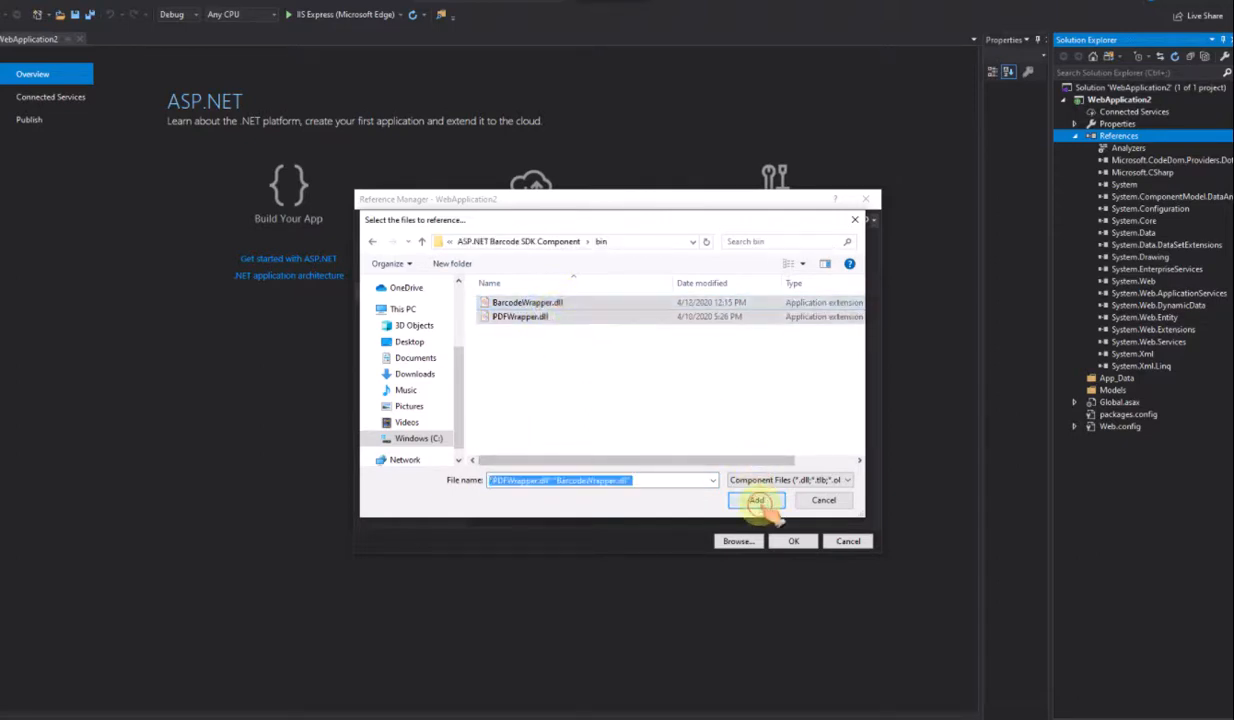
click(756, 500)
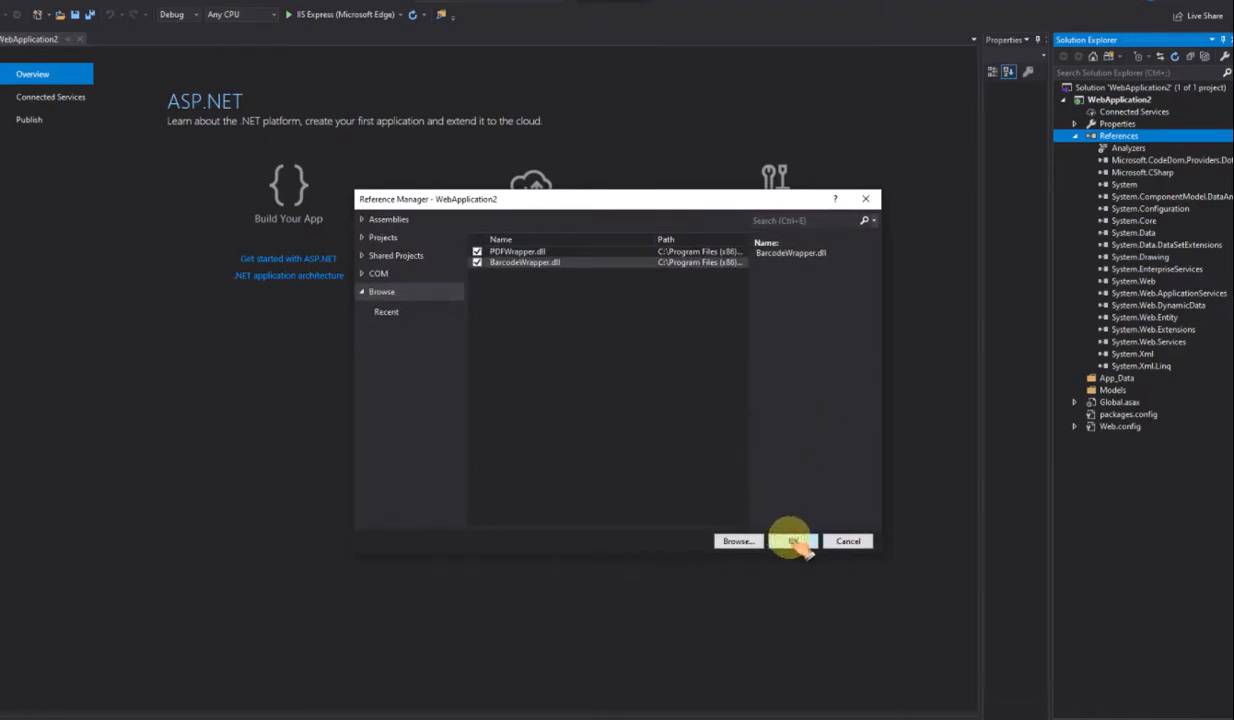
click(793, 541)
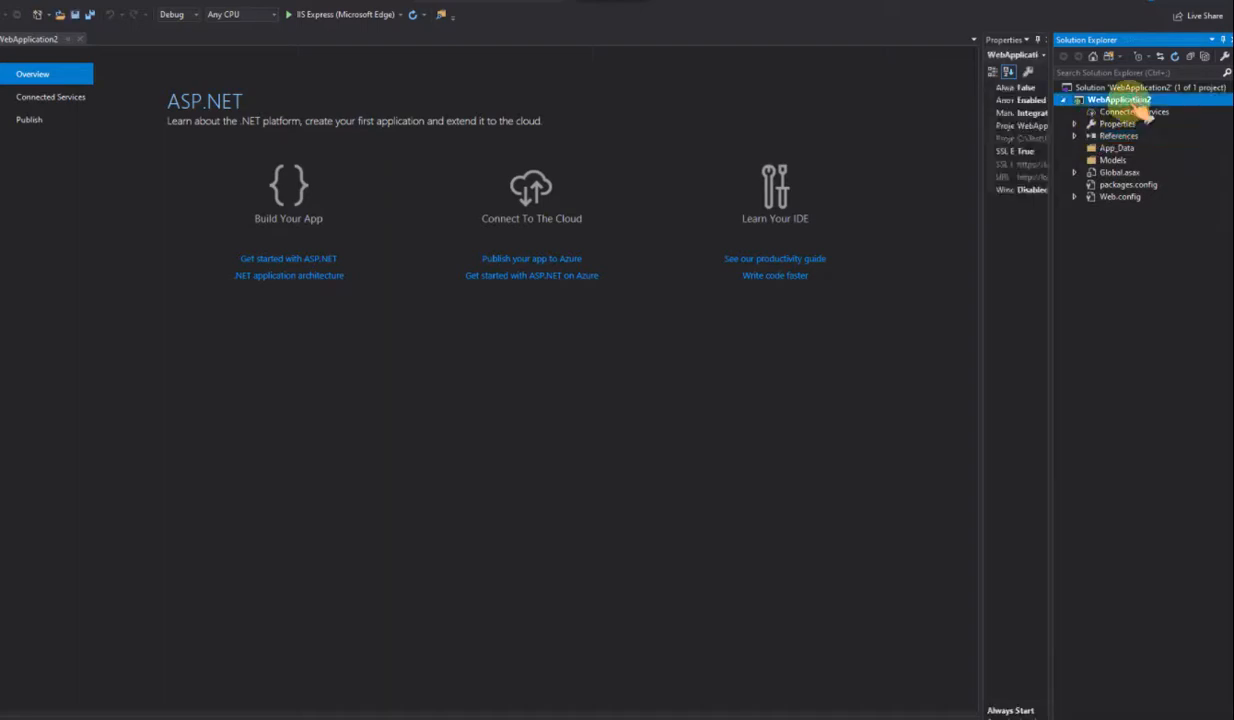
Add a new project folder named 'uploads' to WebApplication2
right_click(1117, 99)
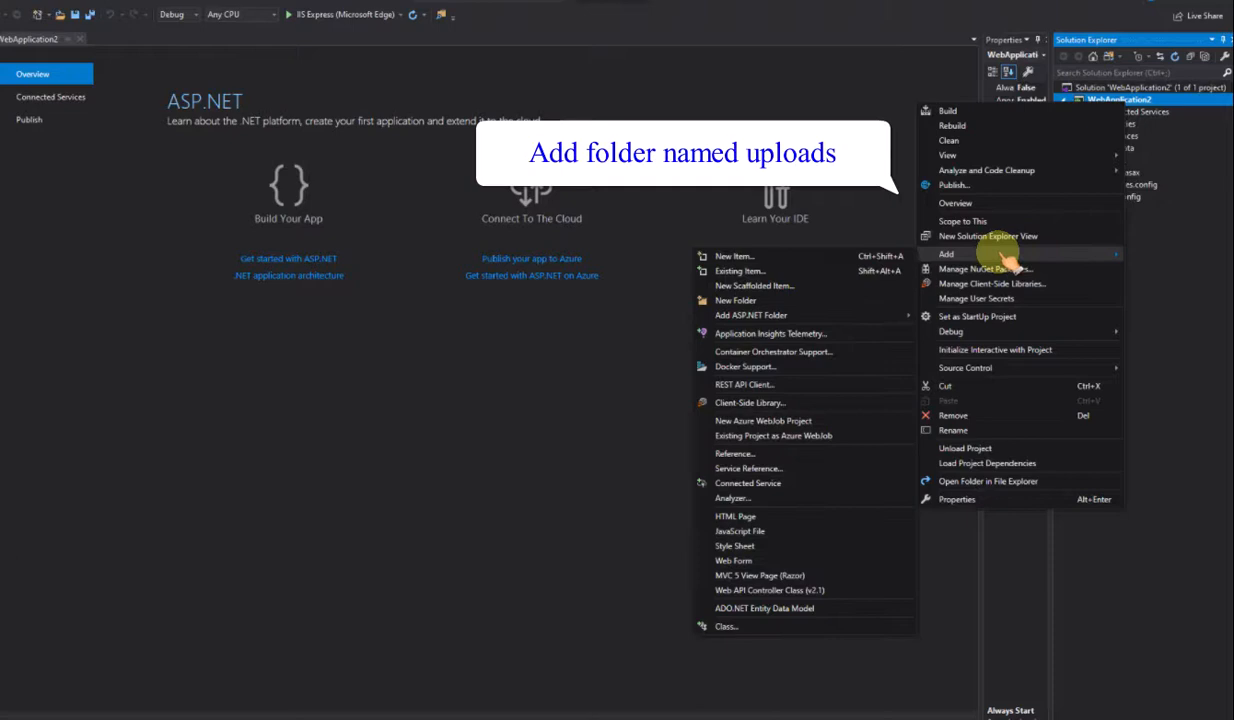
click(735, 300)
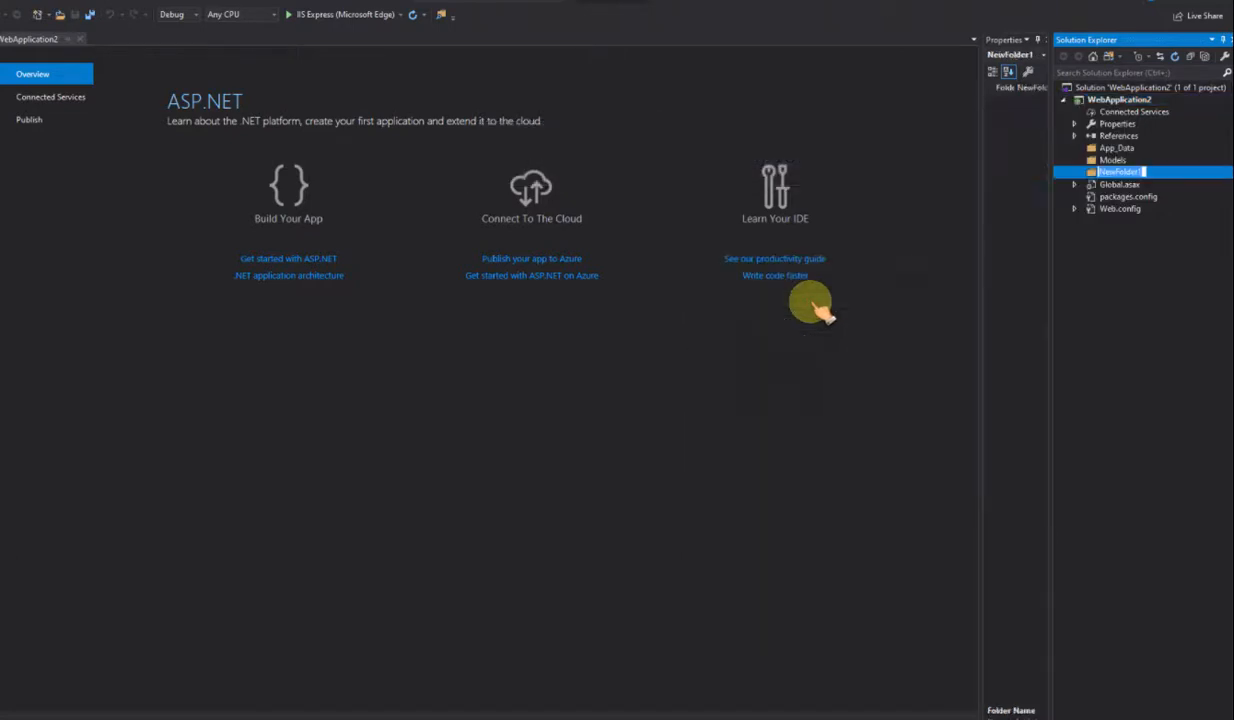
text(uploads)
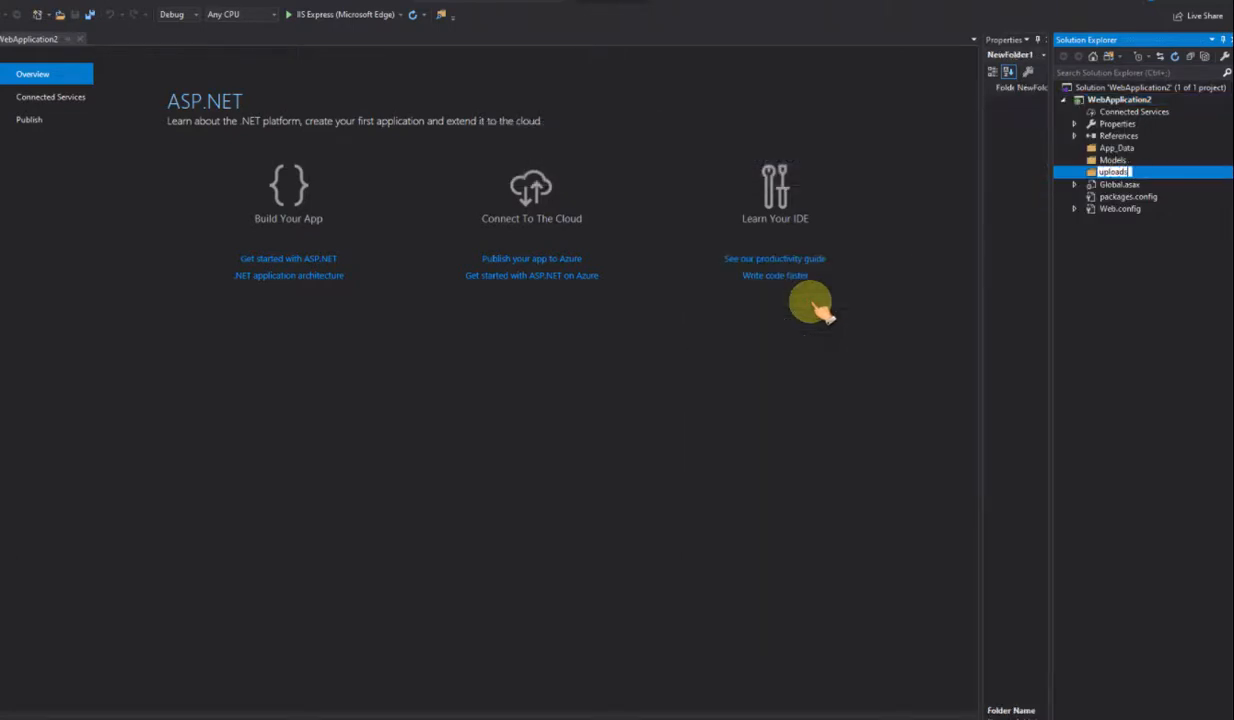
right_click(1113, 171)
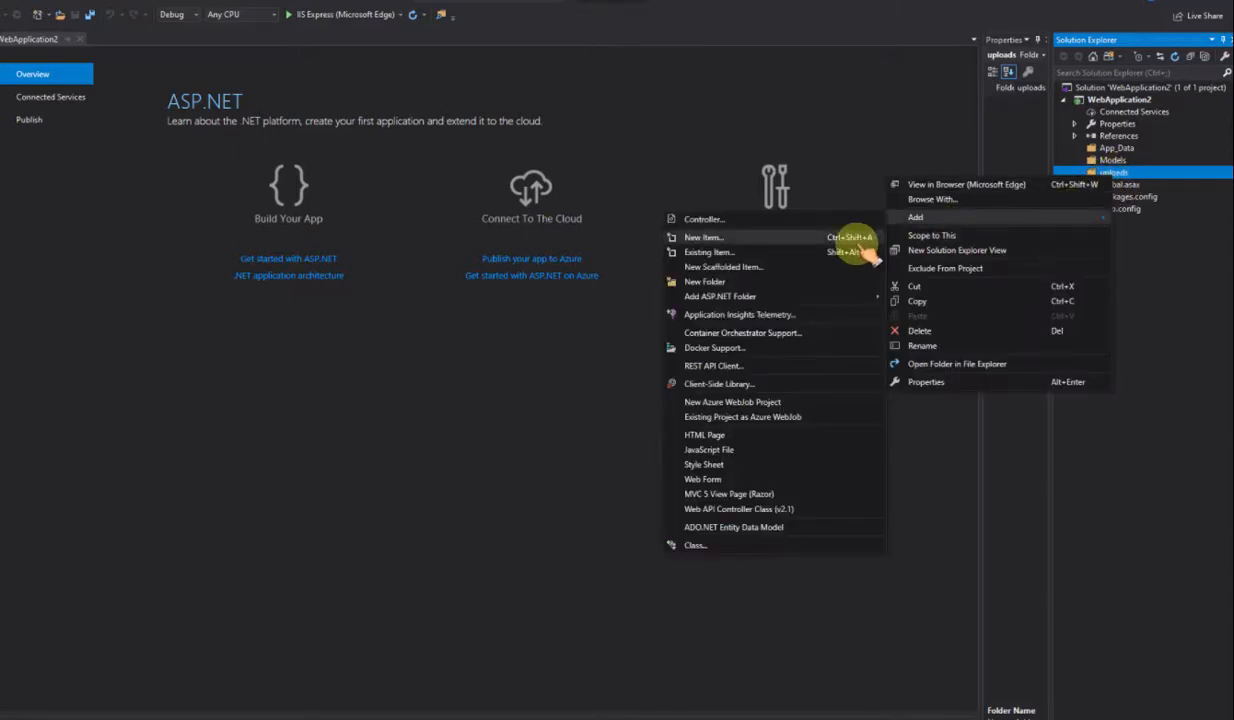
Add barcodetest.jpg from the SDK's BarcodeImageSample folder into uploads
click(710, 252)
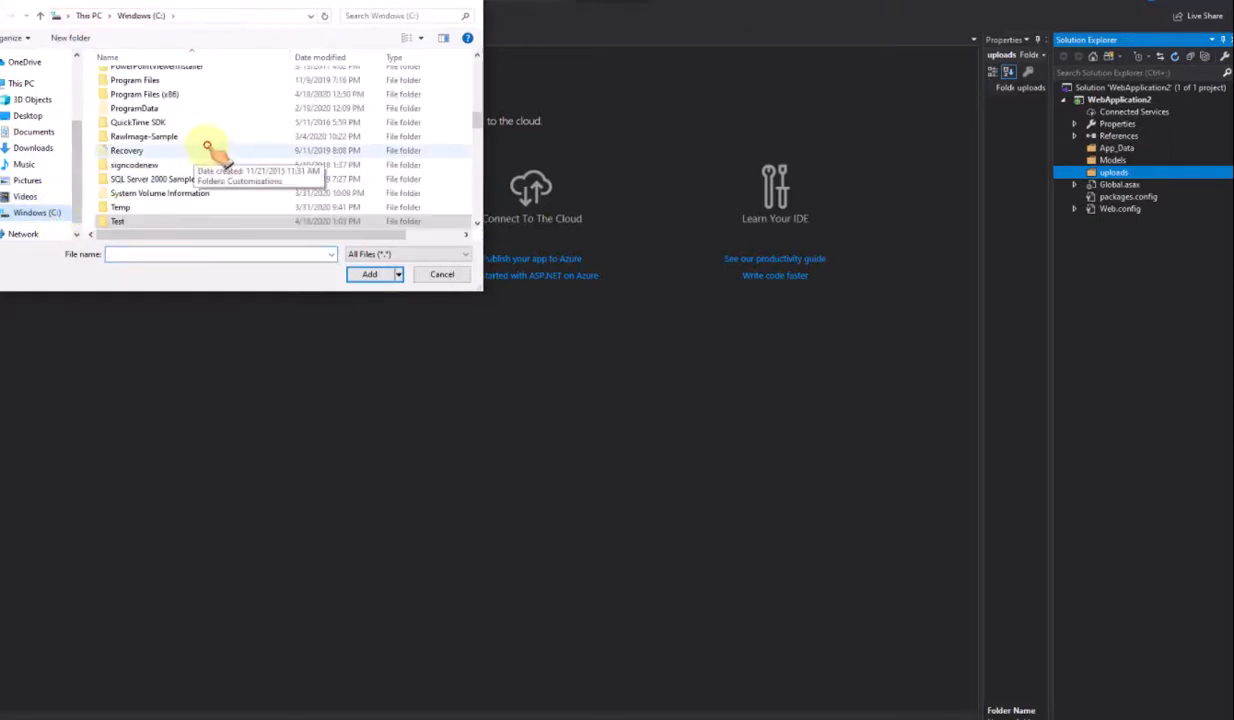
double_click(144, 94)
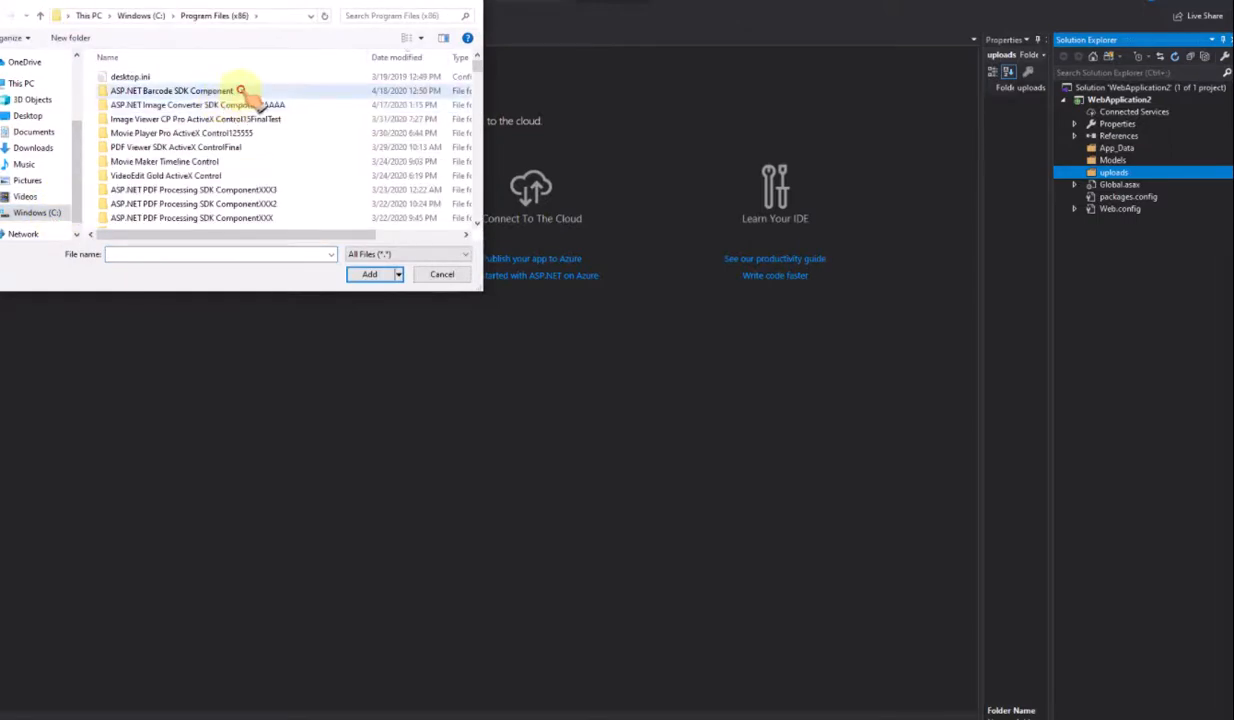
double_click(172, 91)
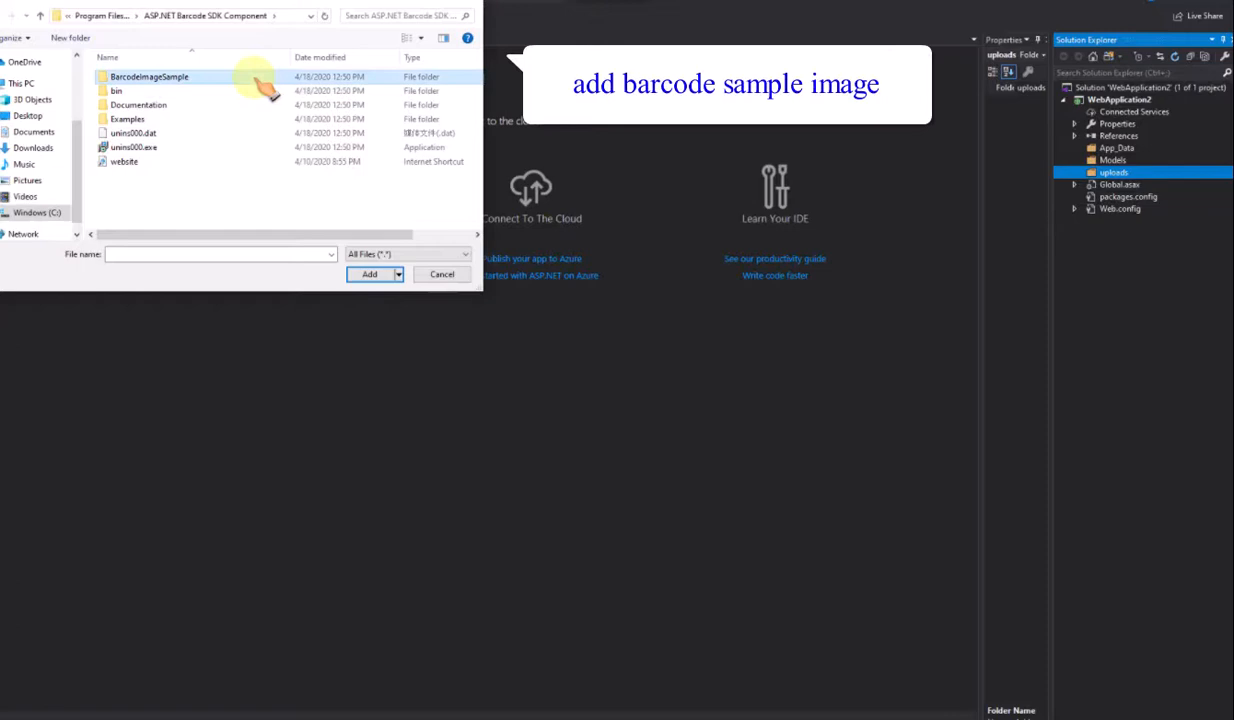
double_click(149, 77)
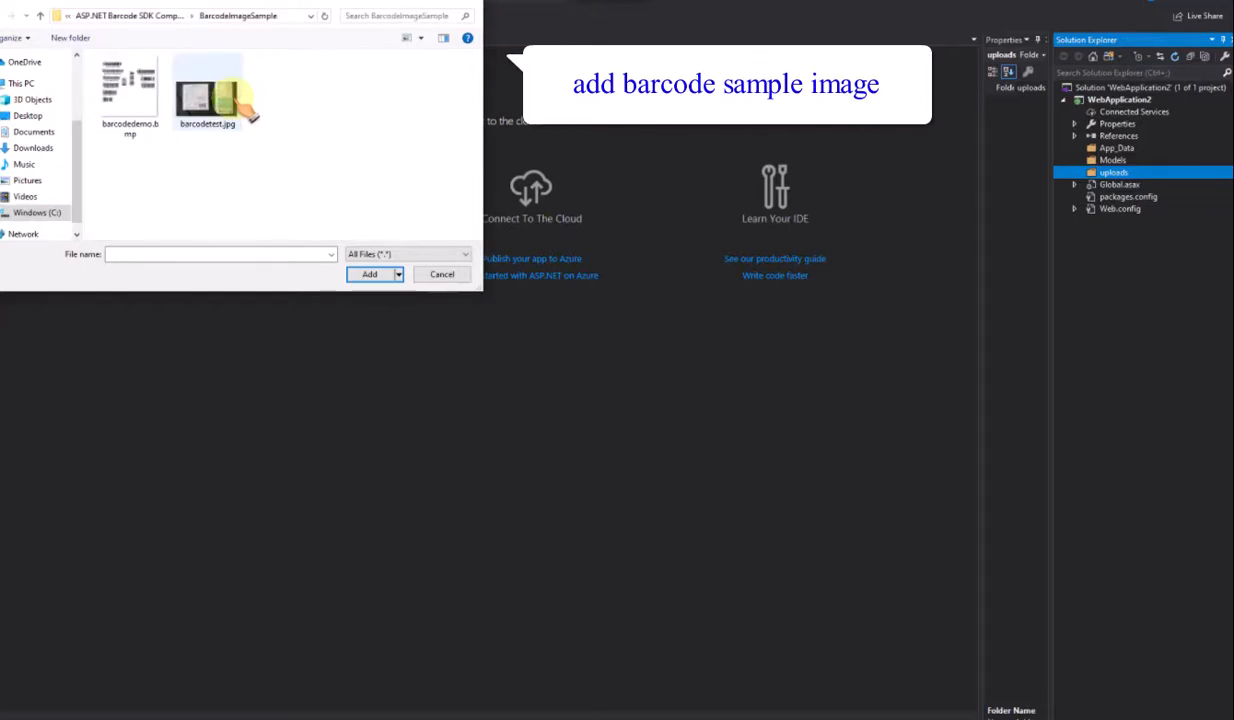
click(369, 274)
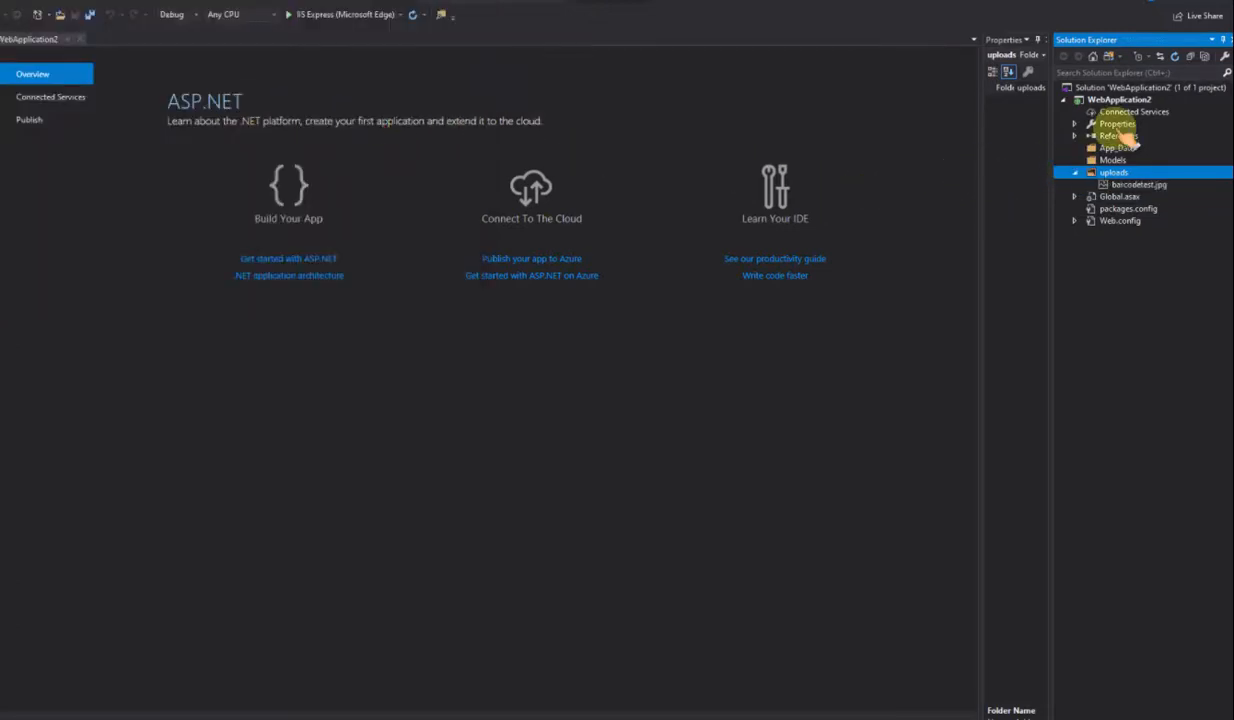
Add a Web Form item named Default.aspx to WebApplication2
right_click(1120, 99)
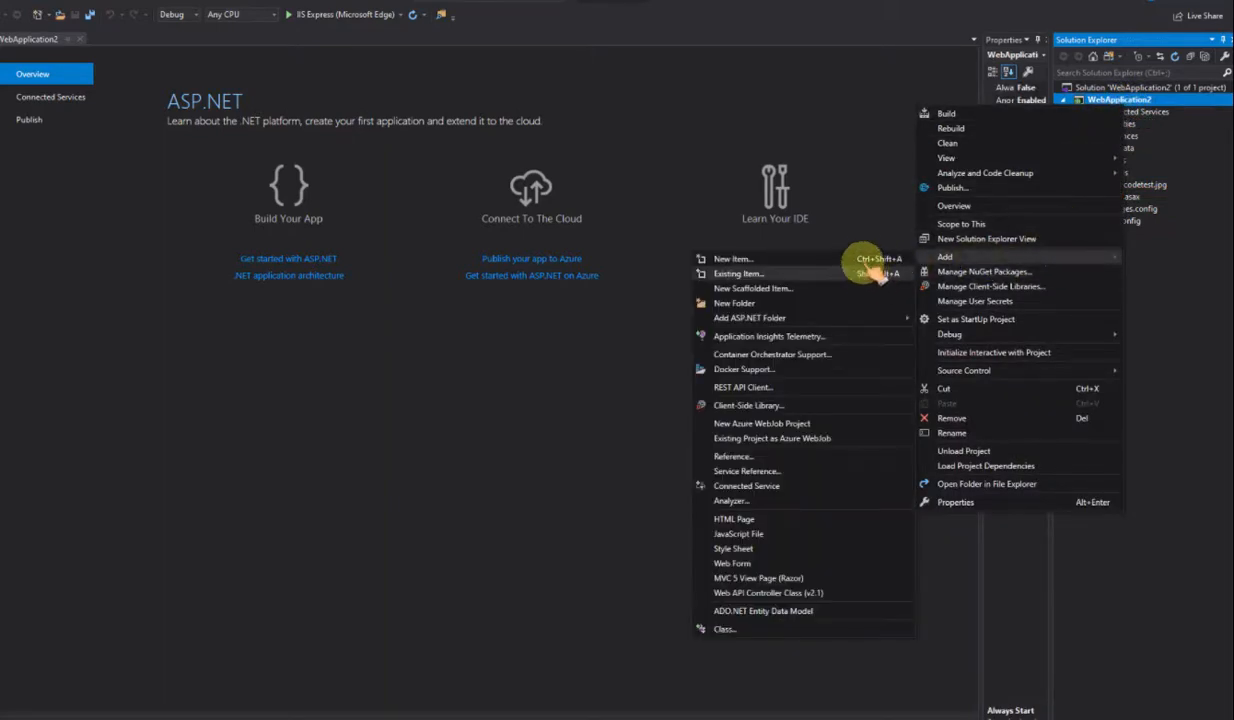
click(733, 258)
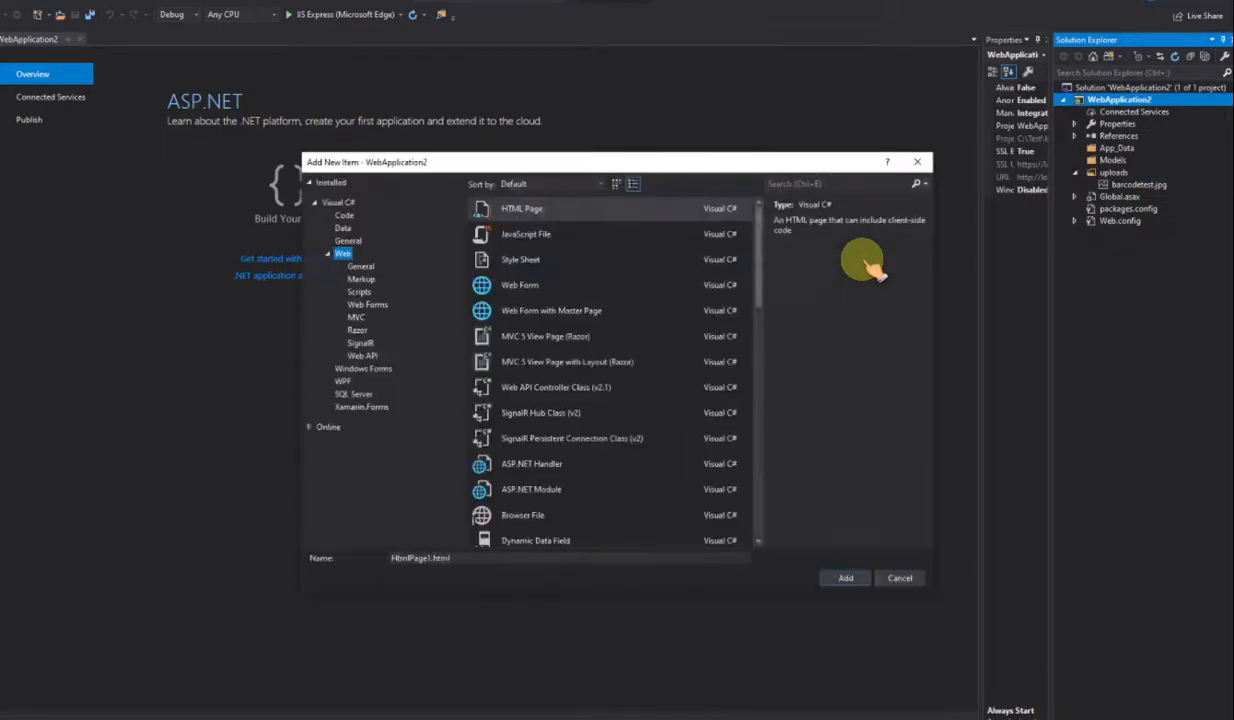
click(519, 285)
text(Default.aspx)
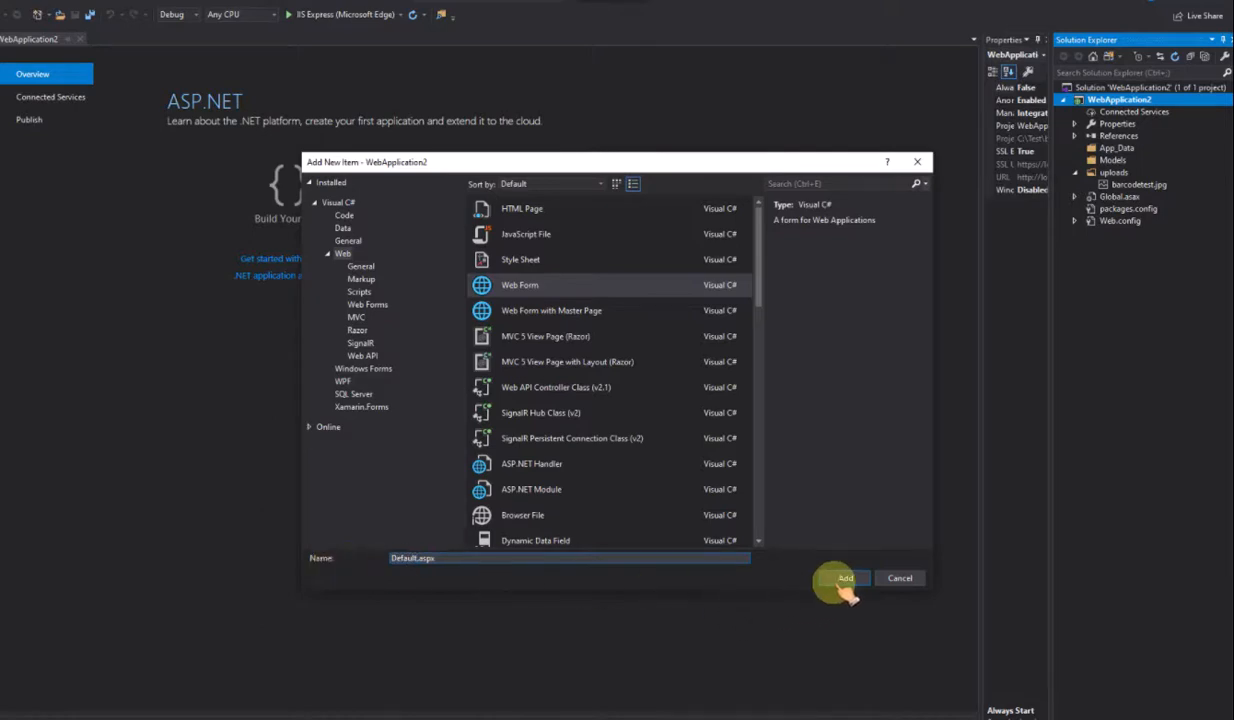
click(845, 578)
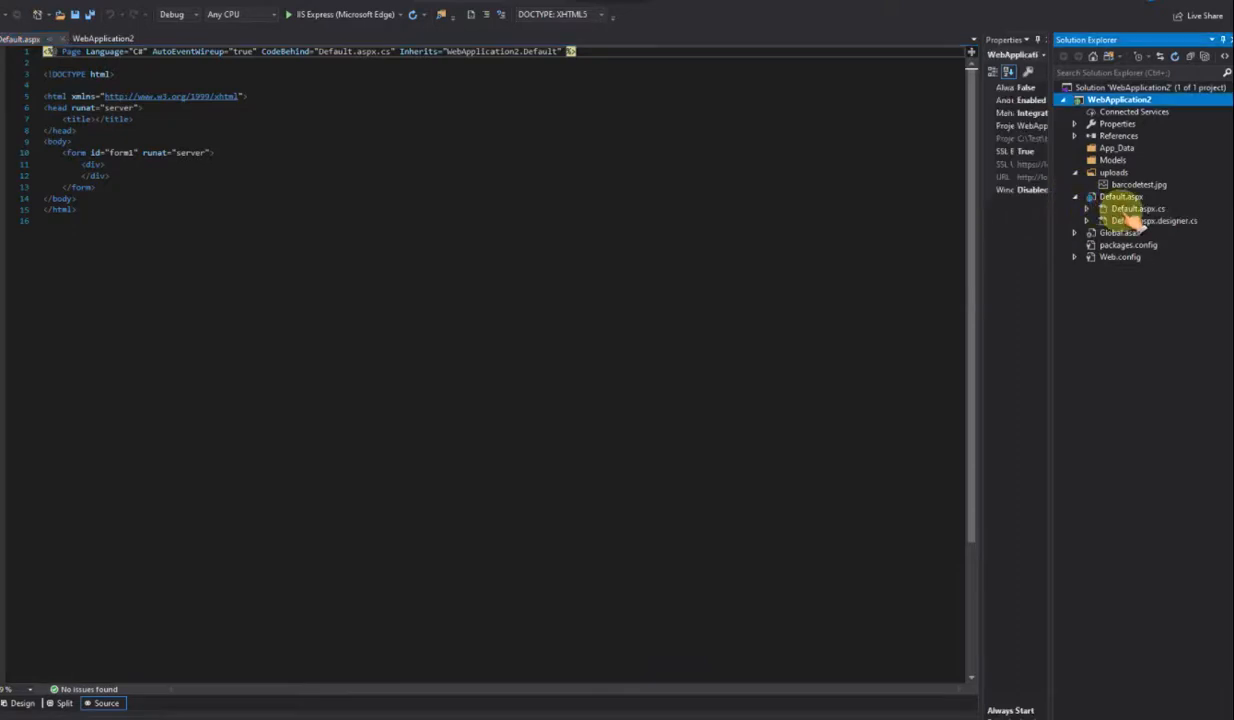
Open Default.aspx.cs from Solution Explorer
double_click(1137, 208)
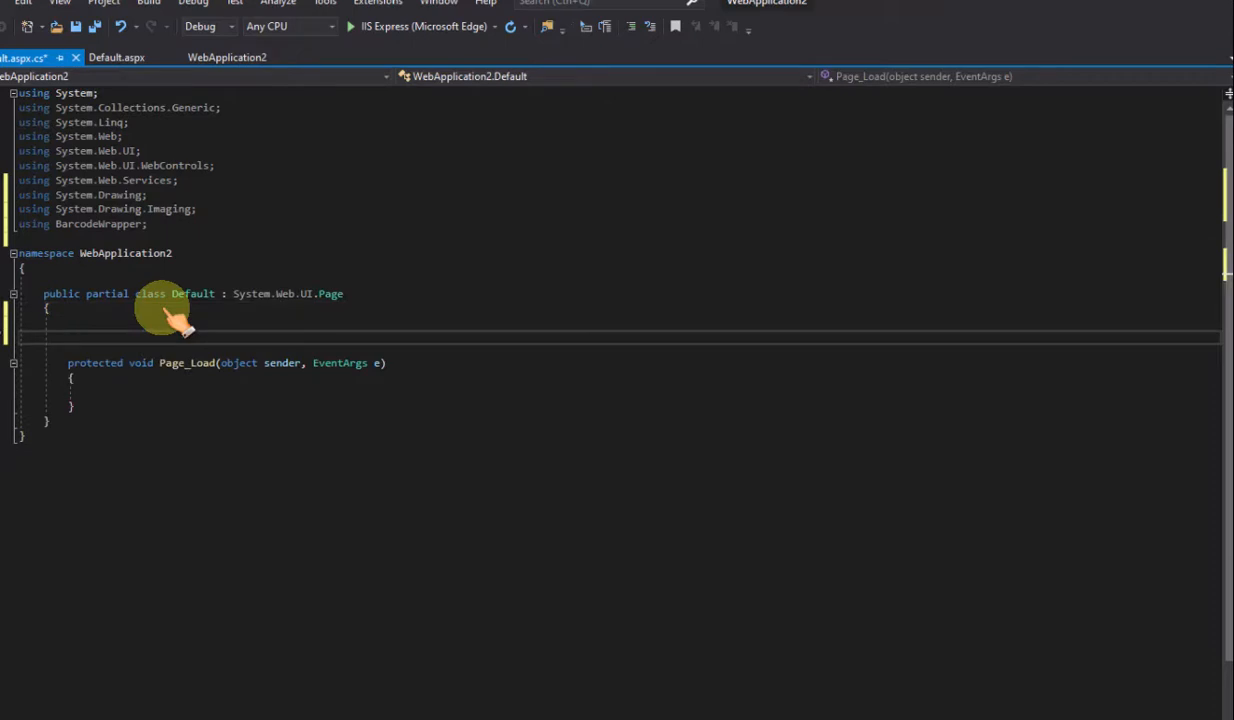
Write the ReadBarcodeImage WebMethod and call it from Page_Load with barcodetest.jpg
text(wiseRotation = true;)
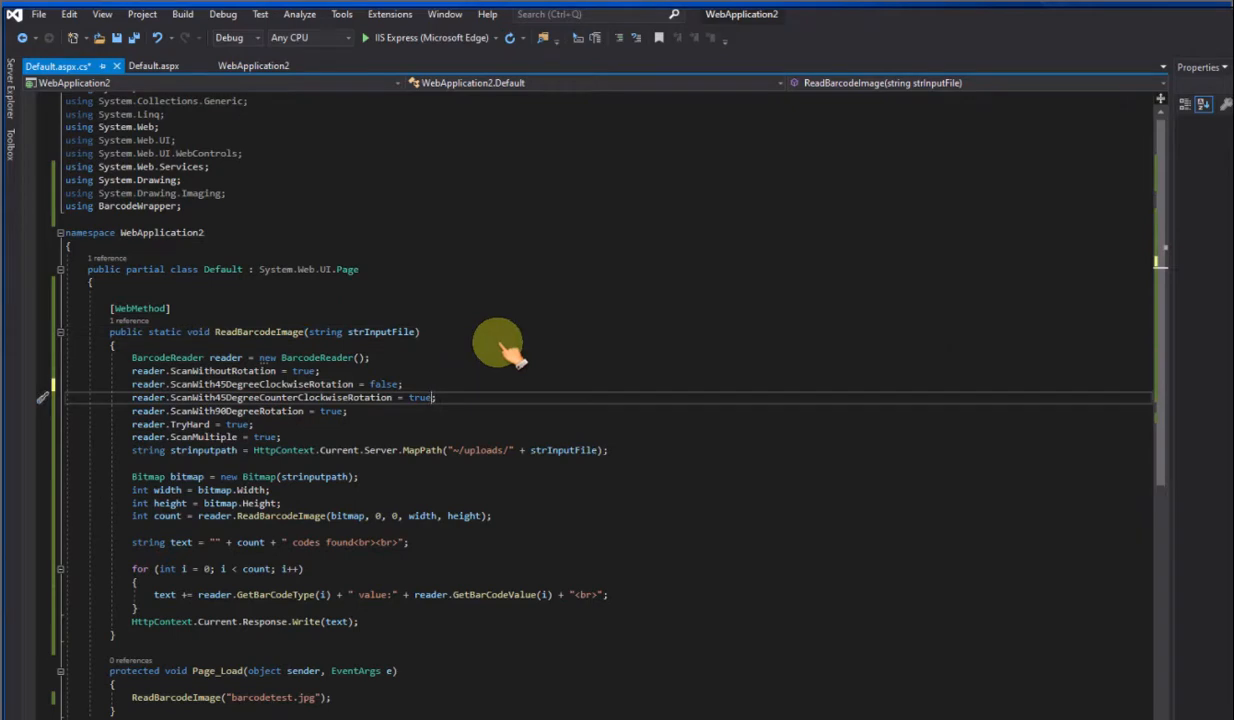
Set ScanWith45DegreeCounterClockwiseRotation to false and select the 90-degree rotation value
text(fals)
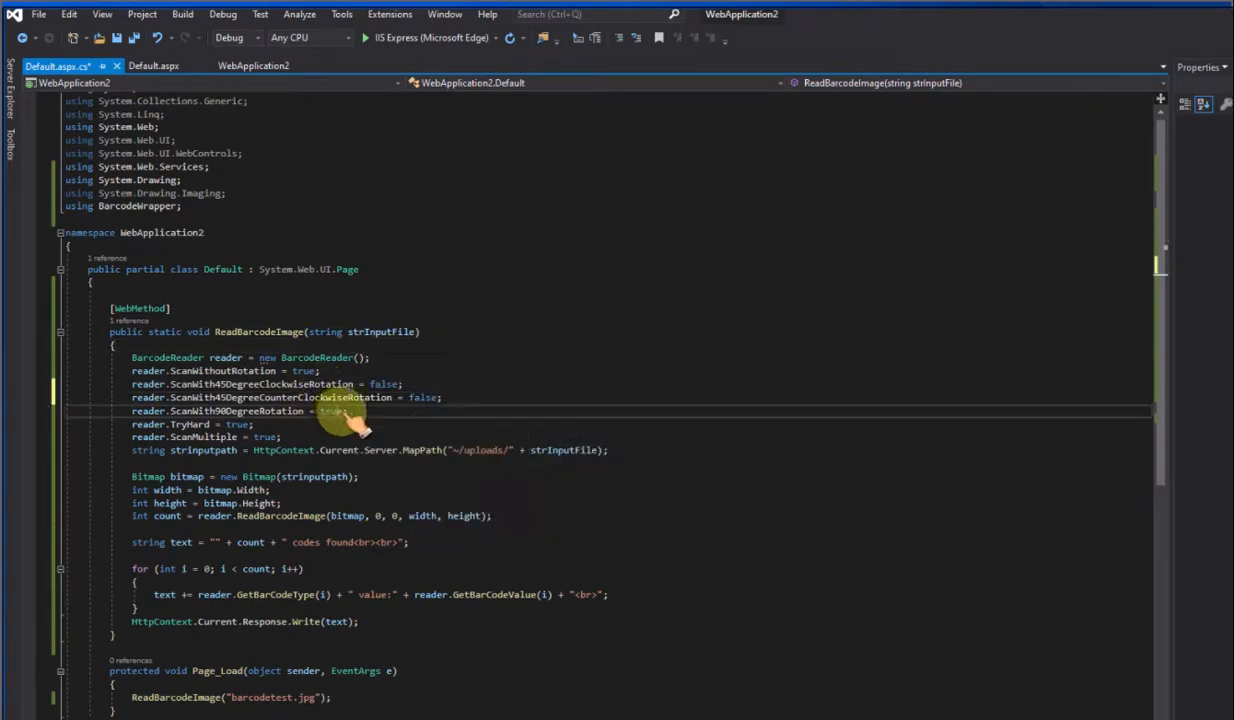
double_click(331, 411)
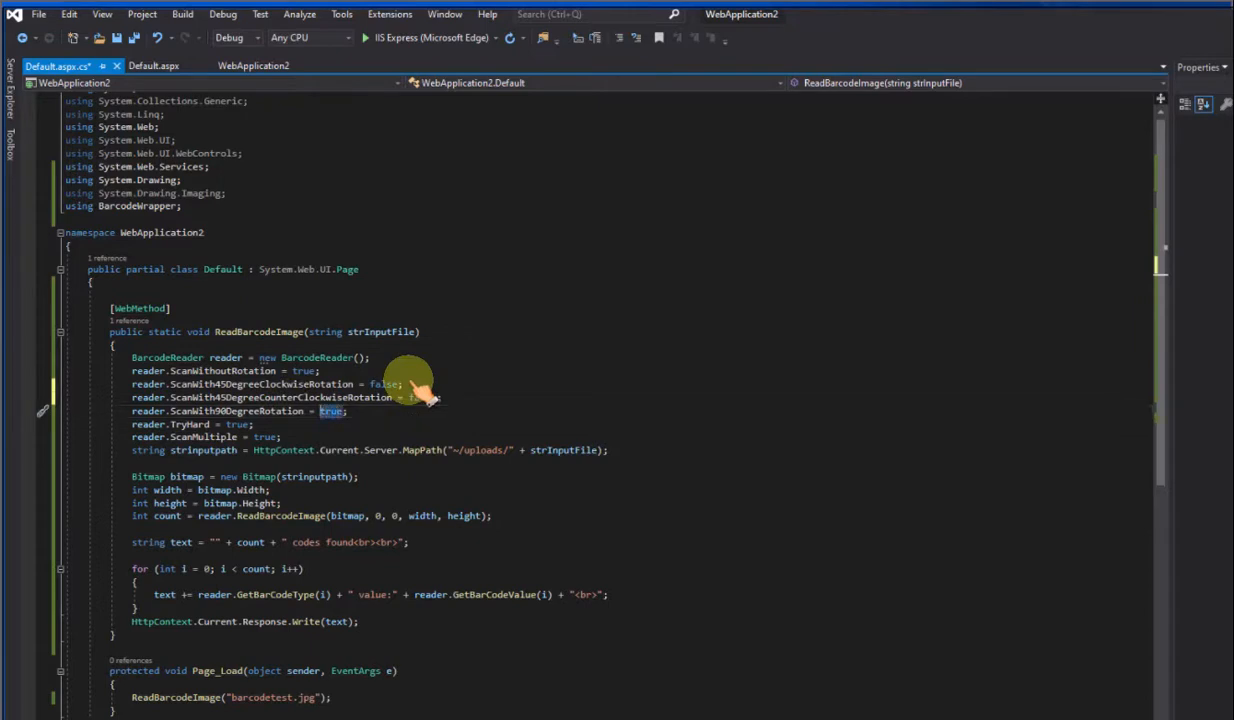